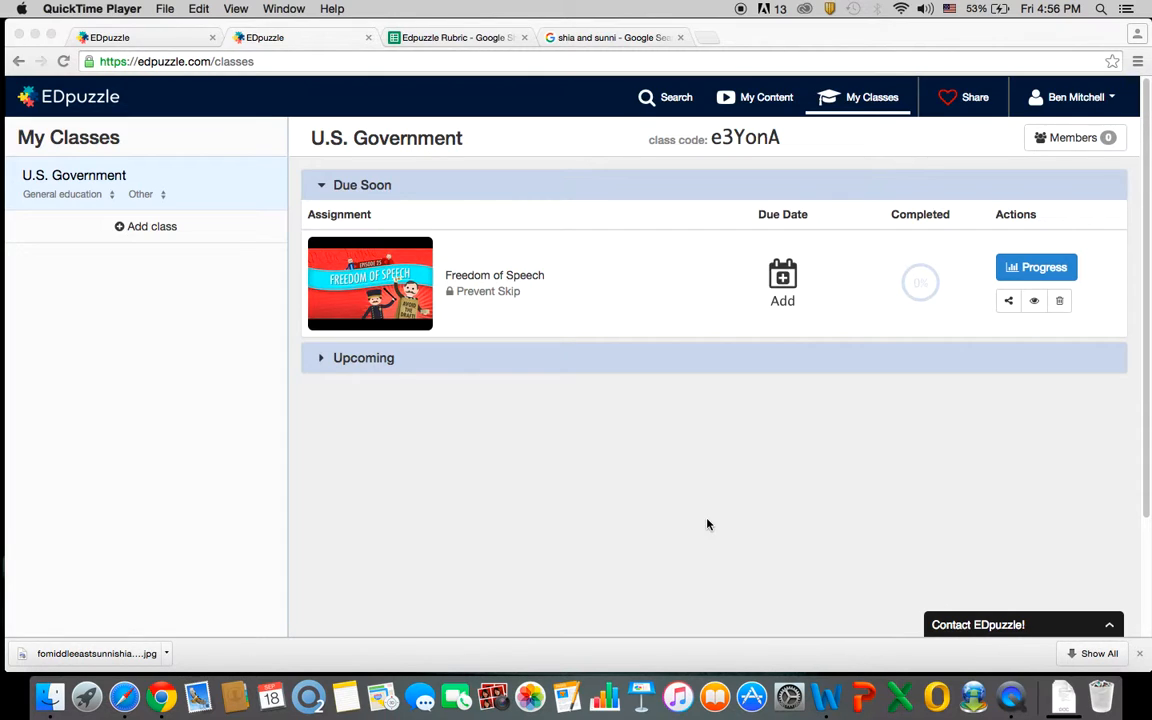
pyautogui.moveTo(226, 240)
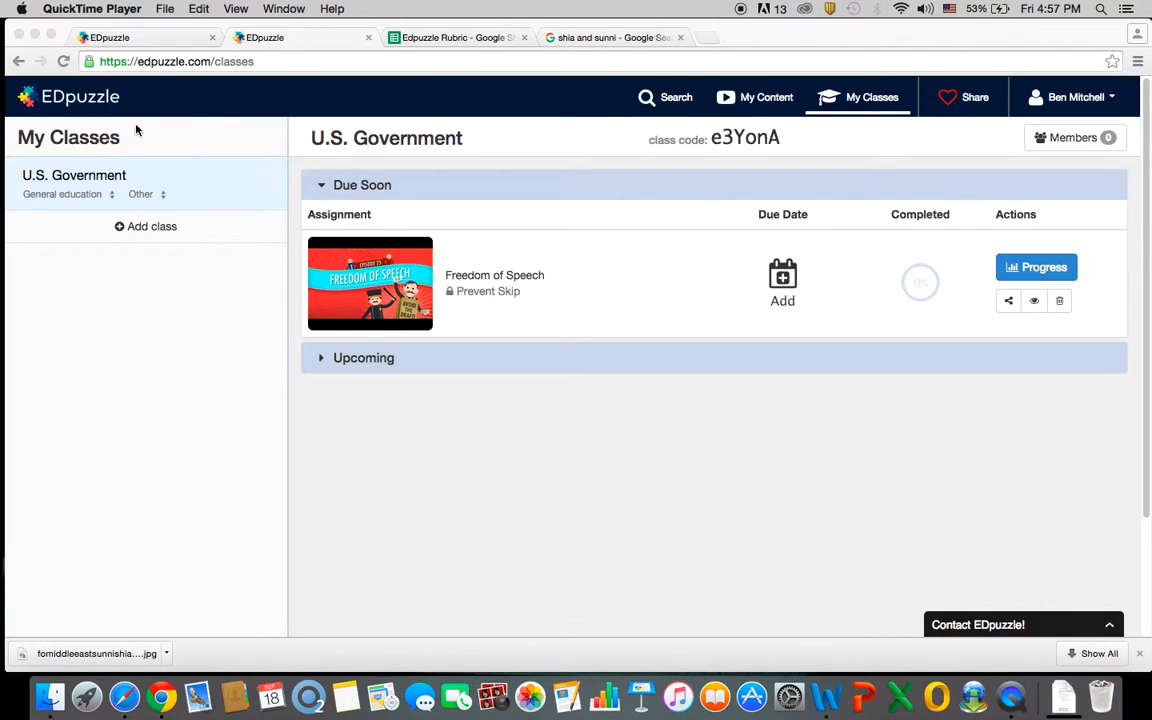
# Step: Start a new class named World History from the My Classes sidebar
pyautogui.click(152, 226)
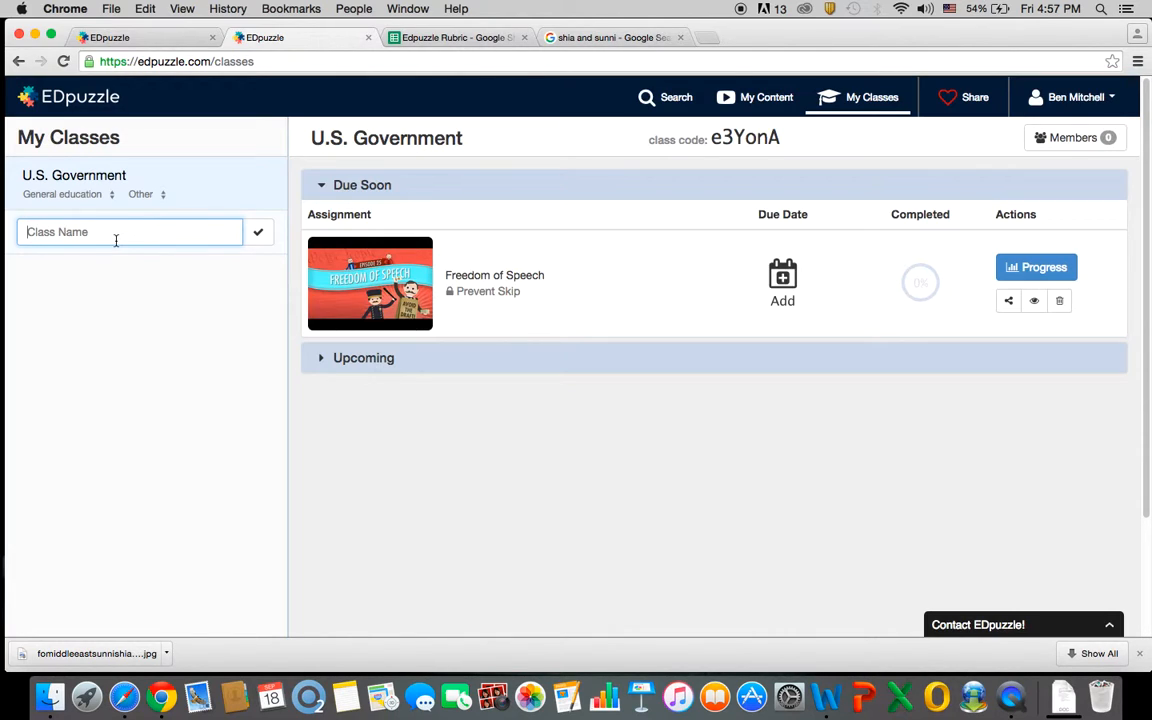
pyautogui.write('Worl')
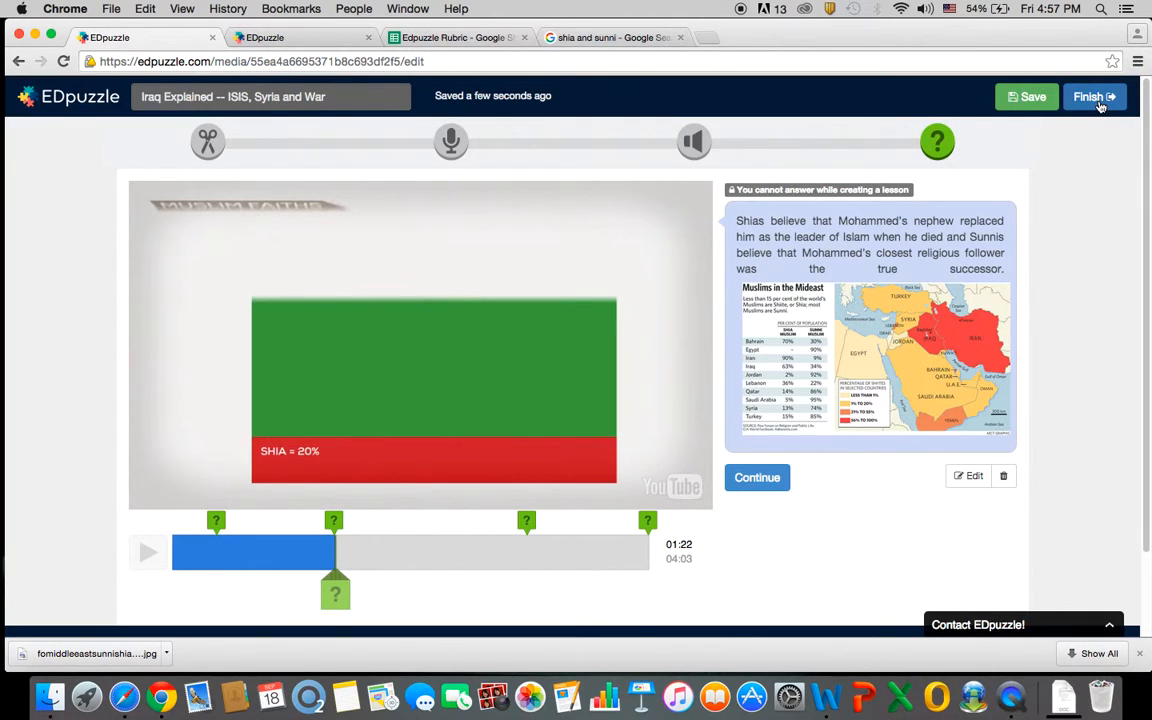
# Step: Finish the lesson and create a new class named World History in the Assign dialog
pyautogui.click(1088, 96)
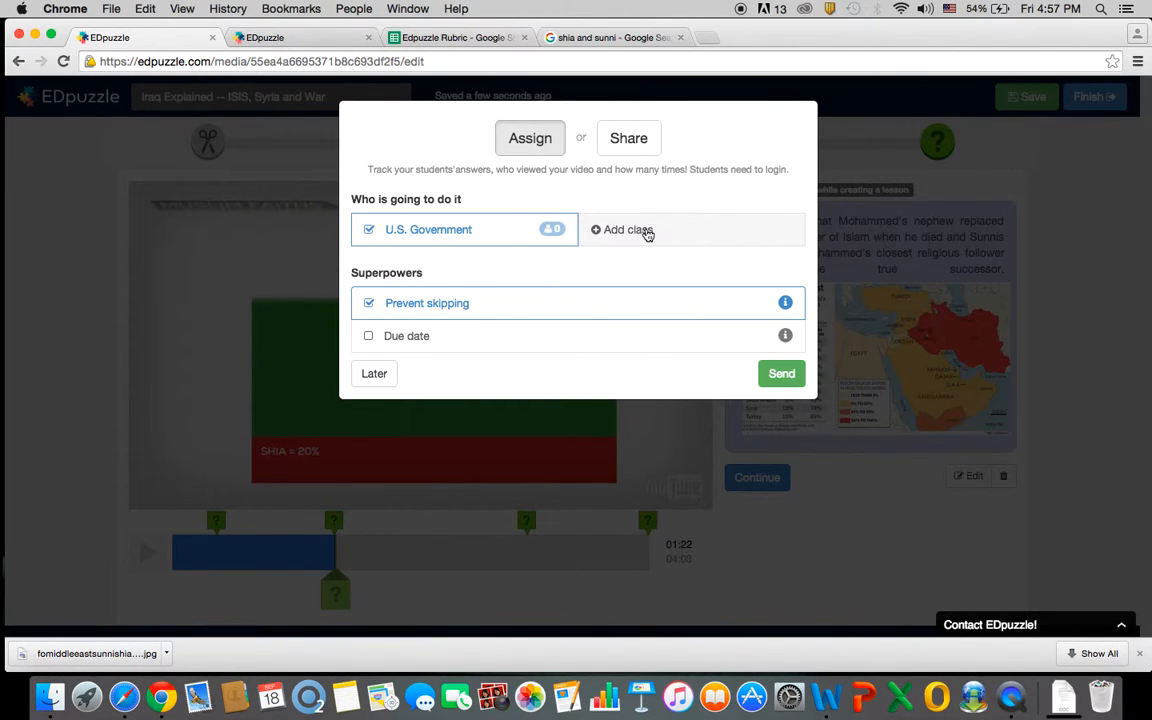
pyautogui.click(620, 228)
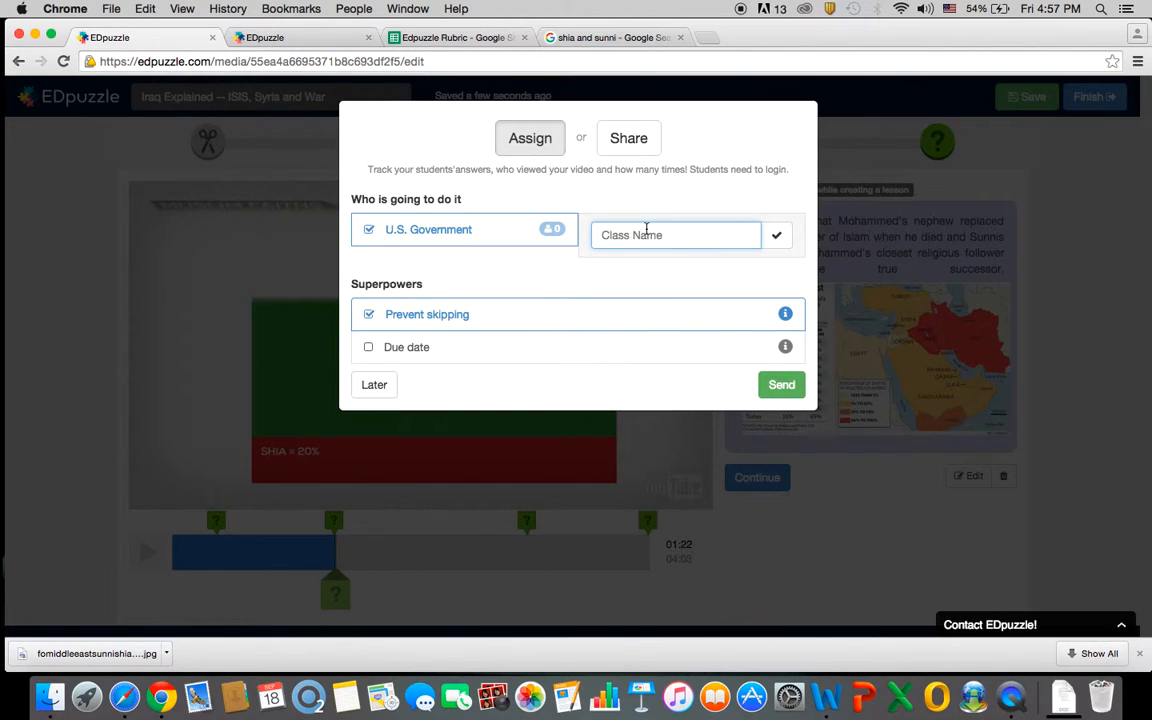
pyautogui.write('World History')
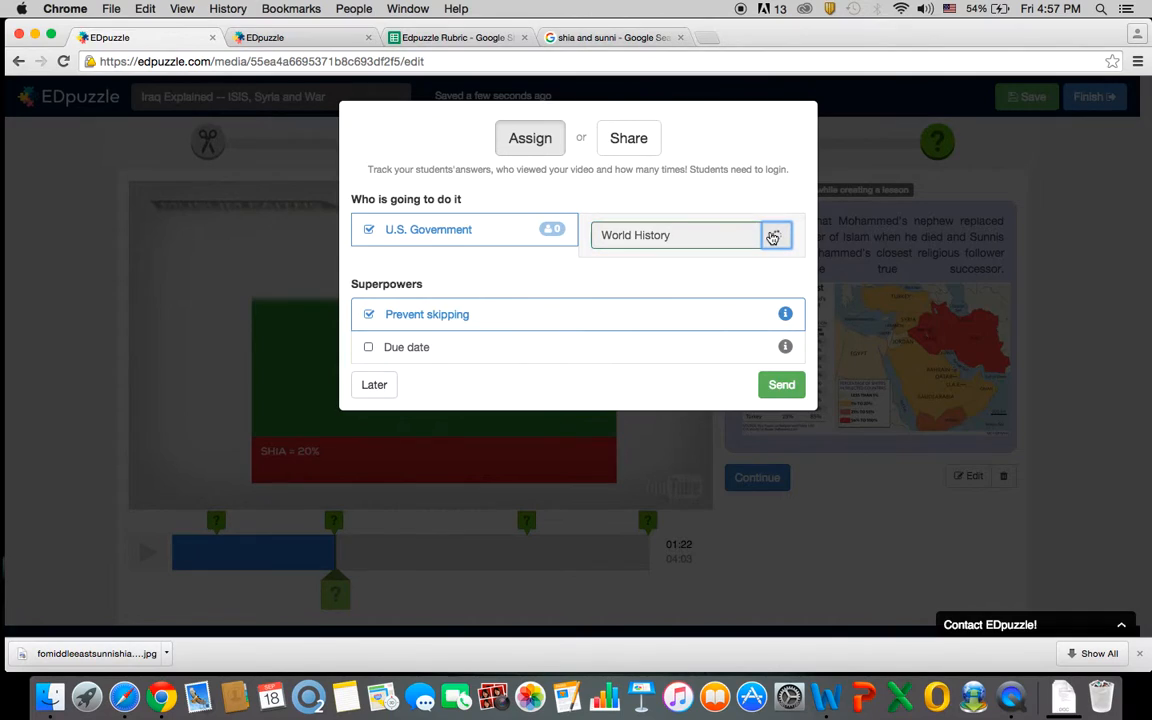
pyautogui.click(774, 236)
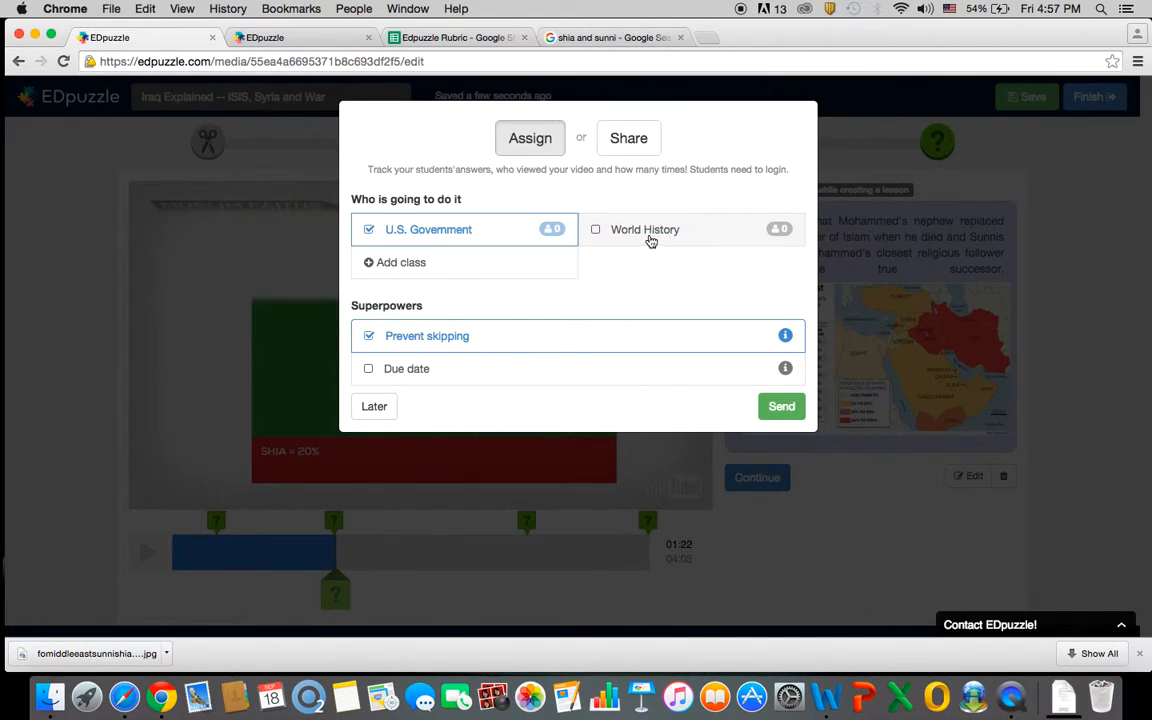
# Step: Make World History the only recipient, leaving U.S. Government unticked
pyautogui.click(596, 228)
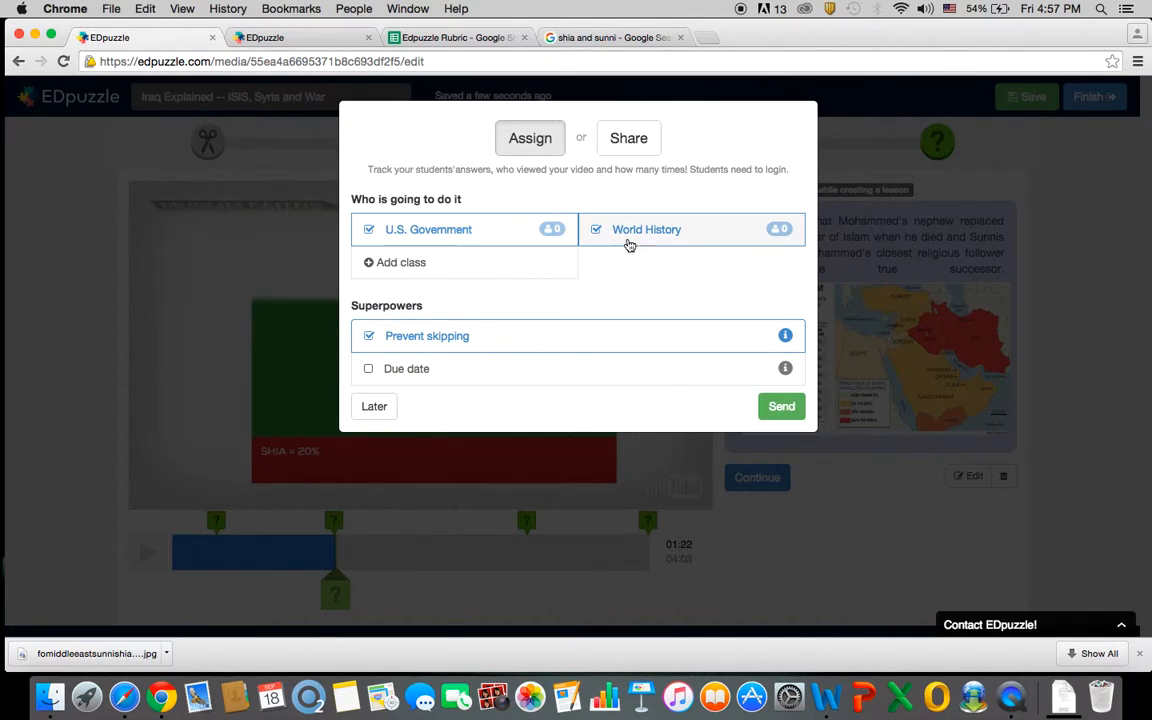
pyautogui.click(368, 228)
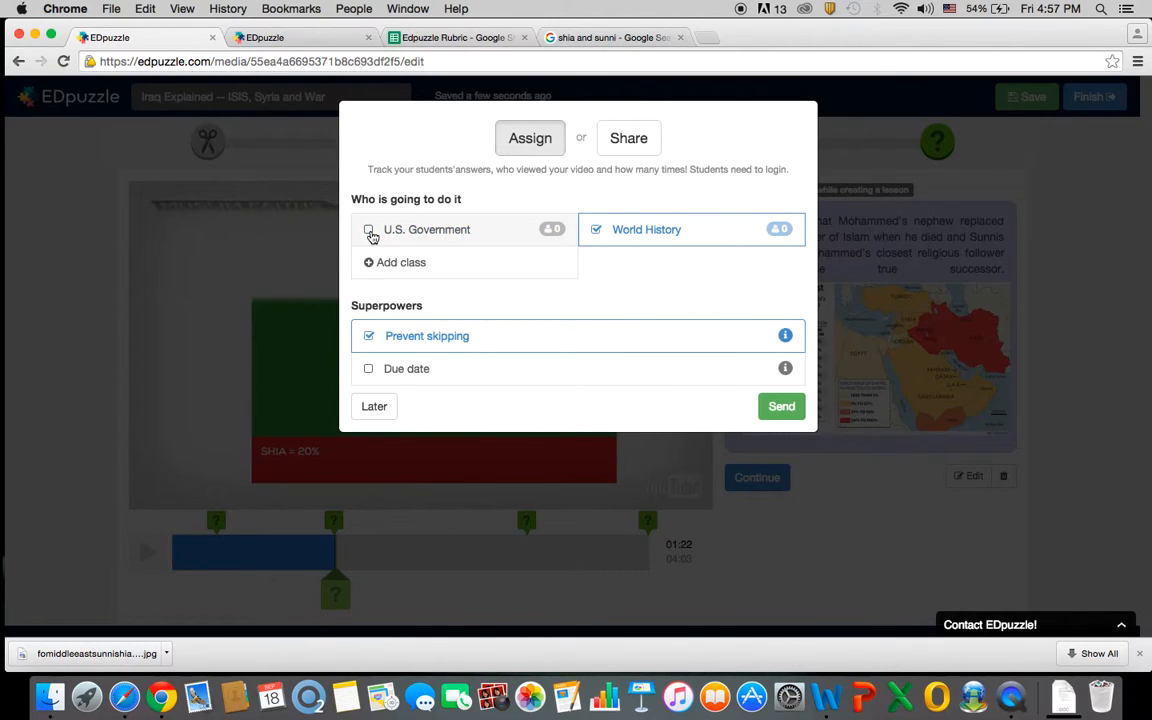
pyautogui.click(368, 228)
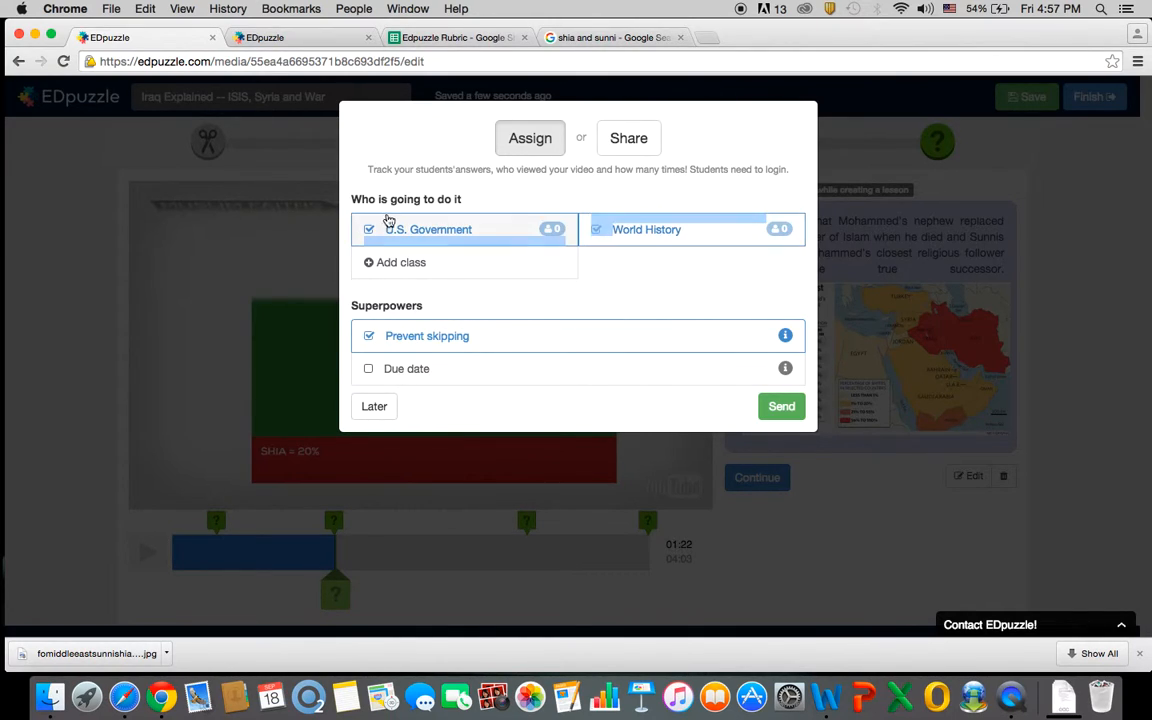
pyautogui.click(368, 228)
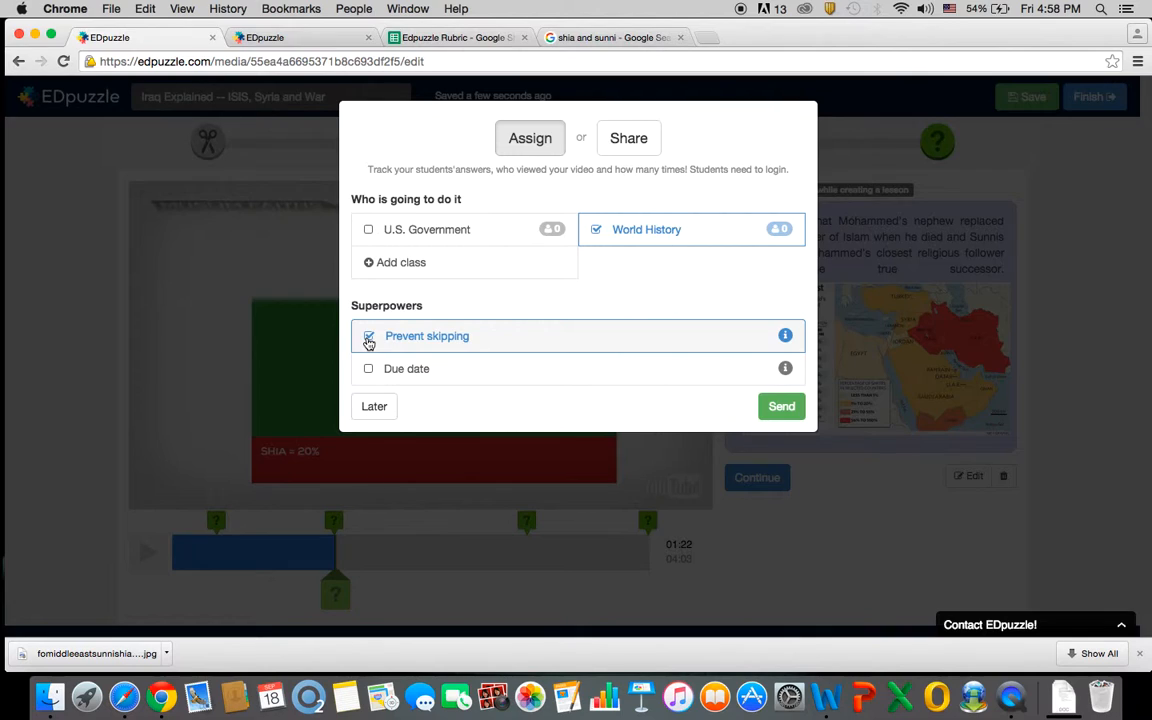
# Step: Toggle Prevent skipping off and back on so it stays enabled
pyautogui.click(368, 336)
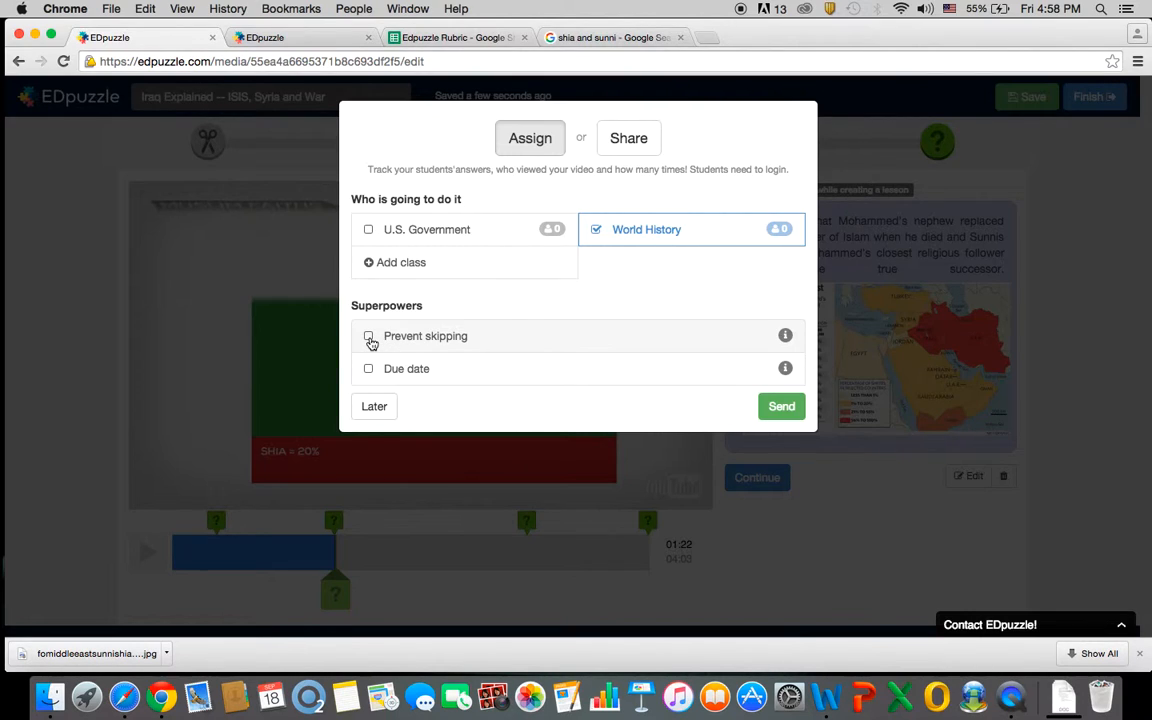
pyautogui.click(368, 336)
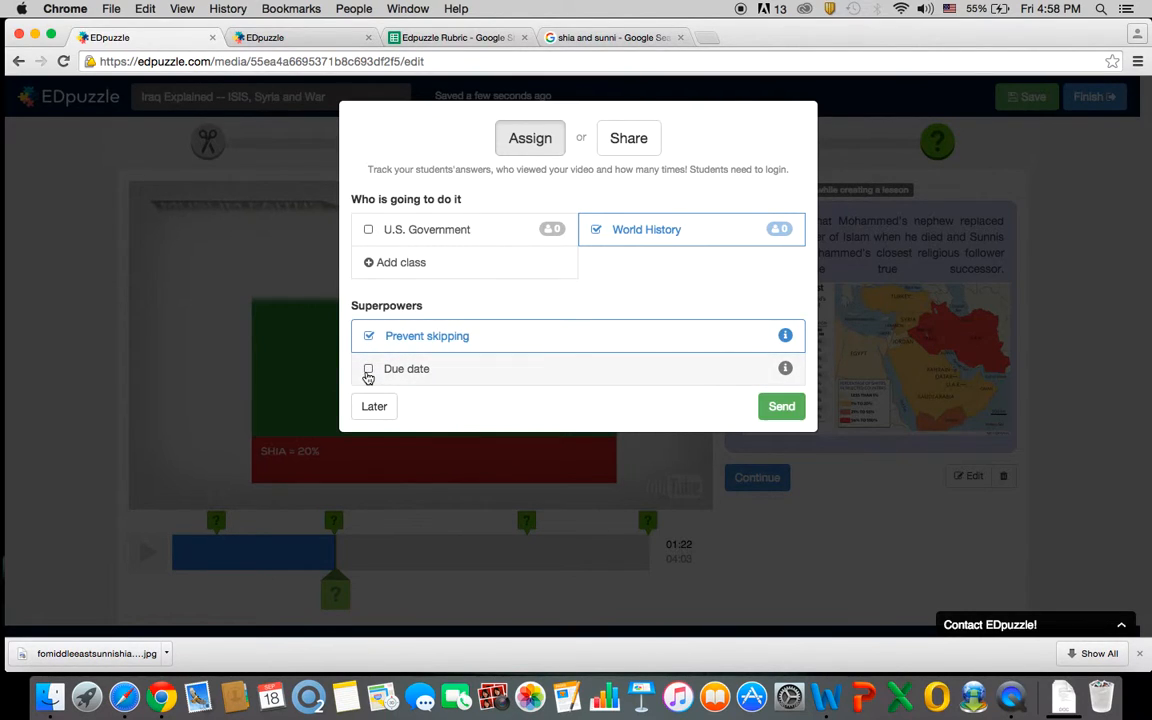
# Step: Give the assignment a due date of Sat Sep 26, 2015 at 11:59 PM
pyautogui.click(368, 368)
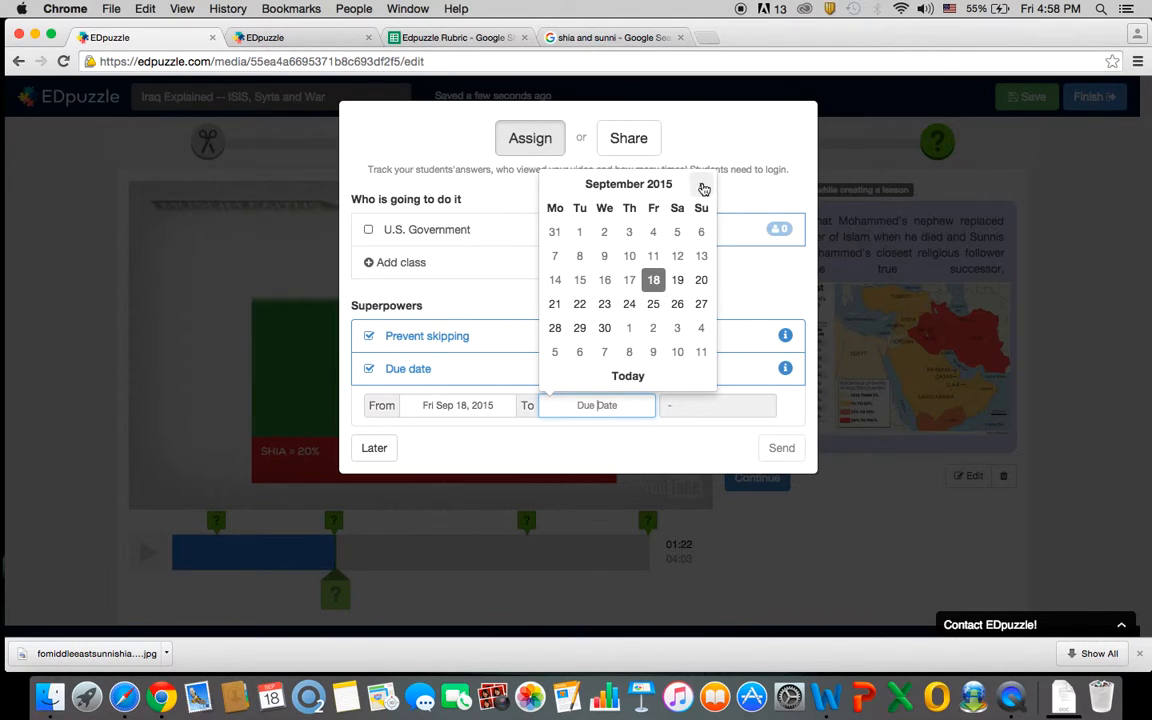
pyautogui.moveTo(680, 304)
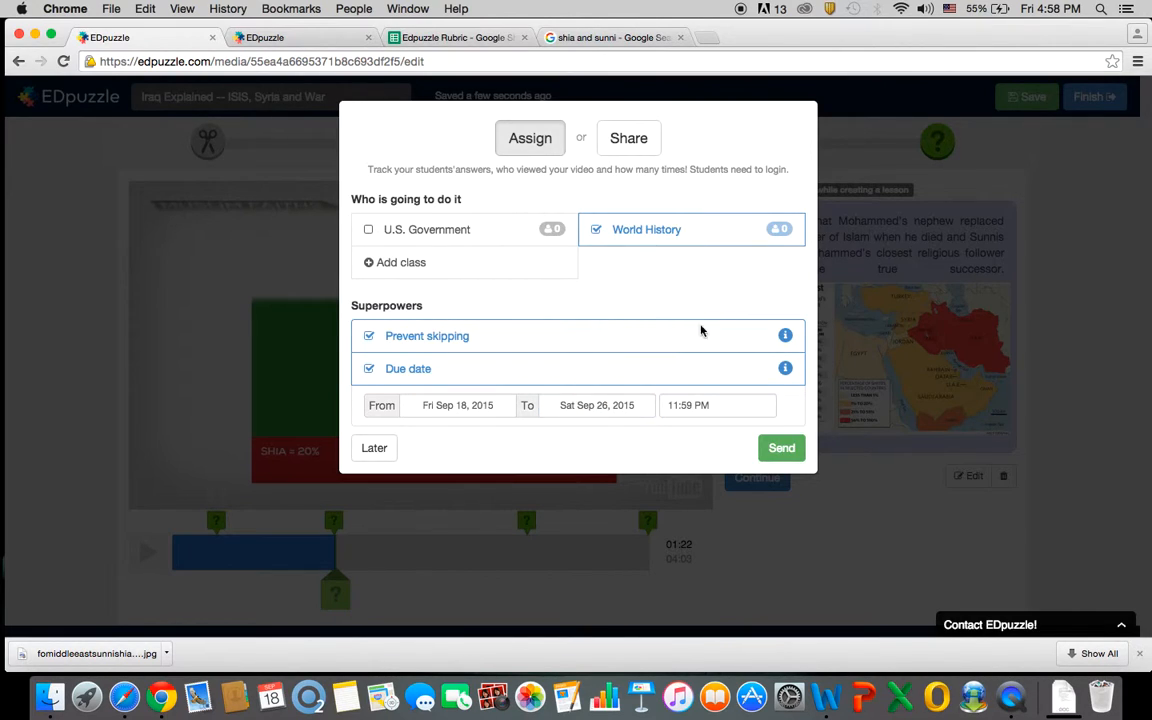
pyautogui.click(688, 404)
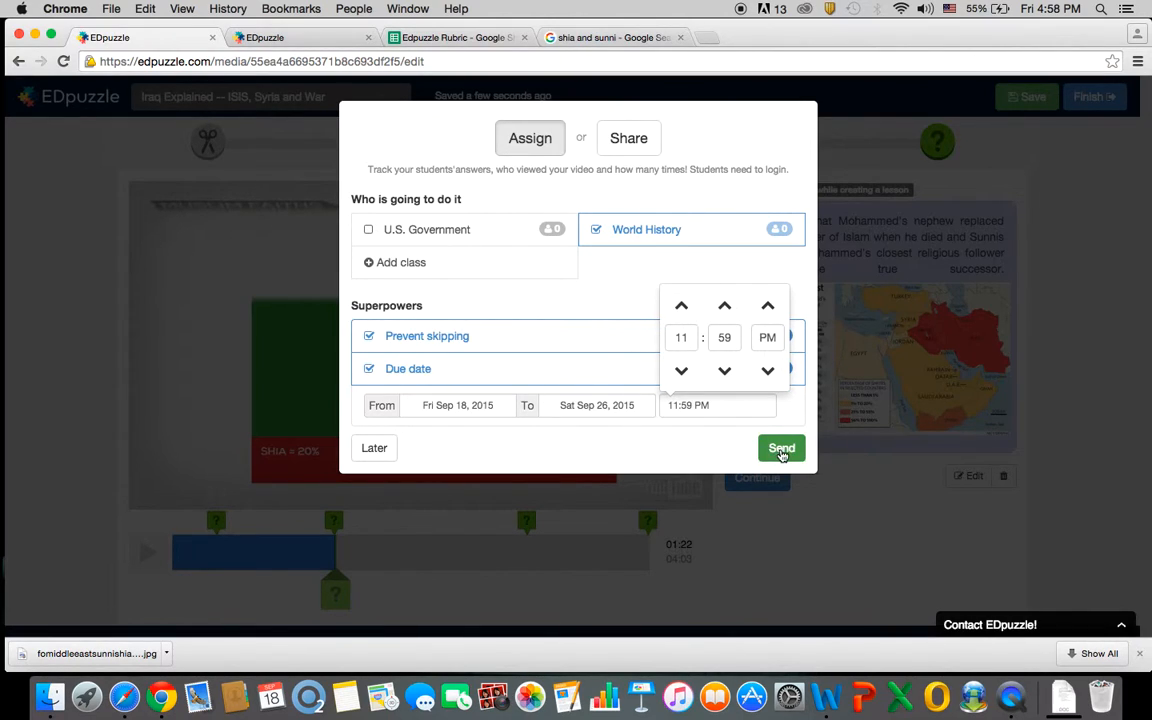
pyautogui.click(624, 282)
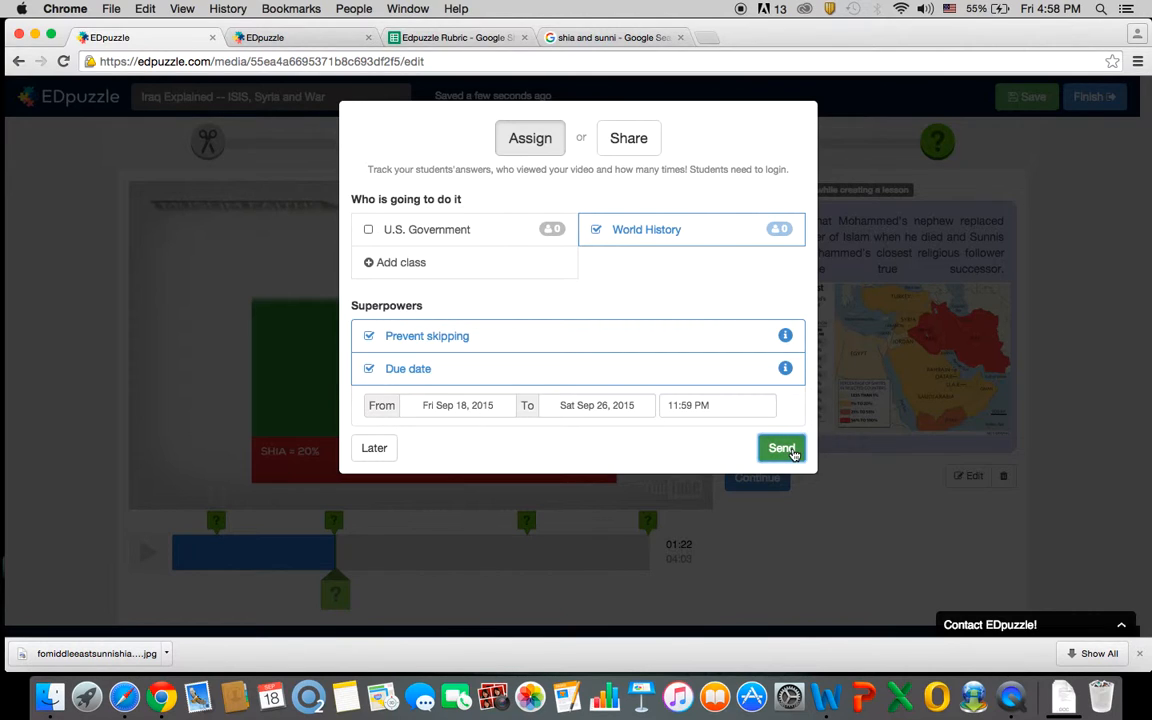
pyautogui.click(782, 448)
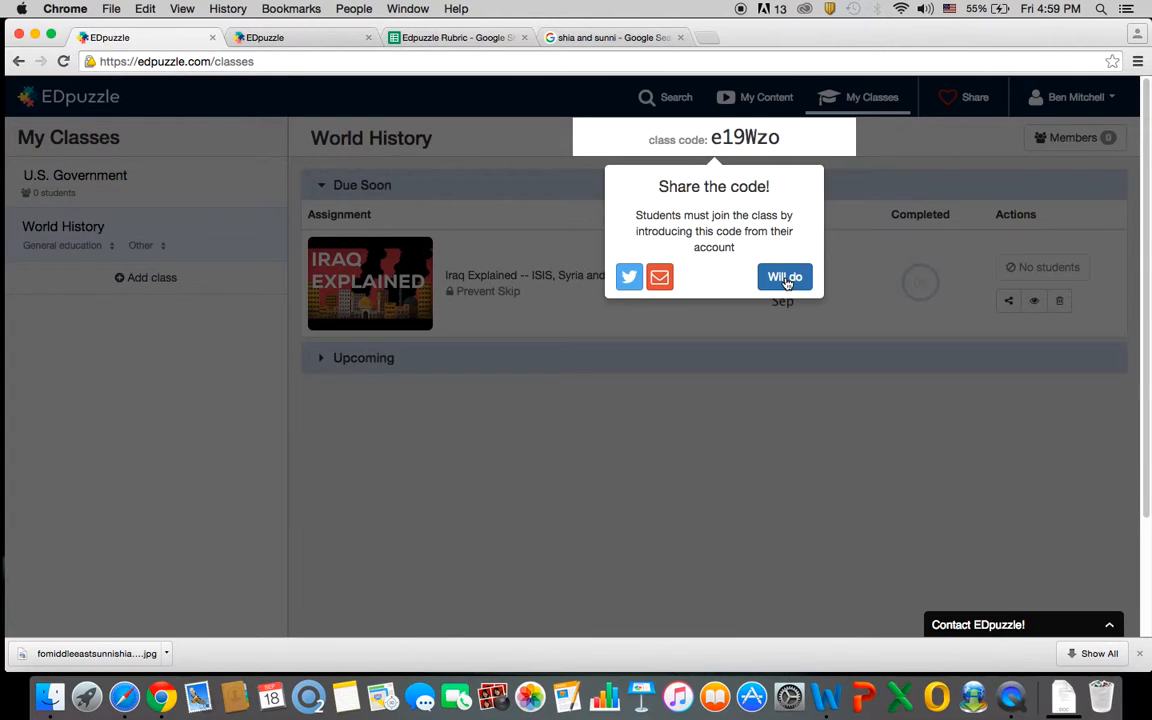
# Step: Dismiss the class-code sharing notice with 'Will do'
pyautogui.click(784, 276)
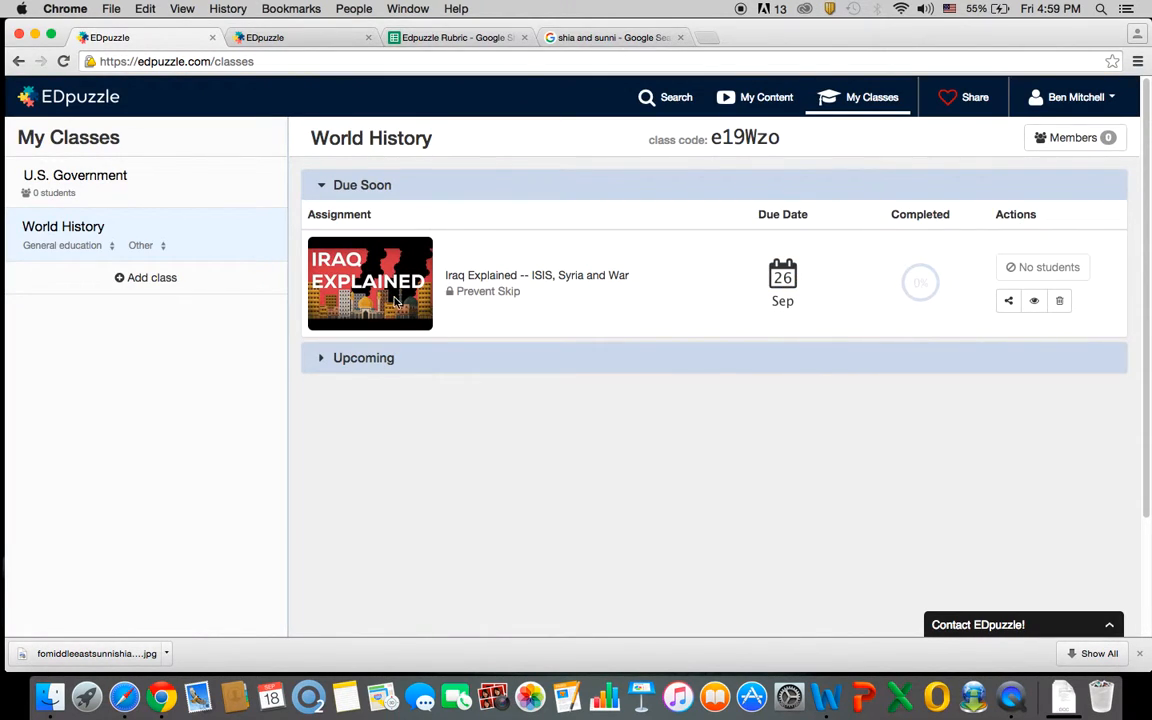
pyautogui.moveTo(1034, 300)
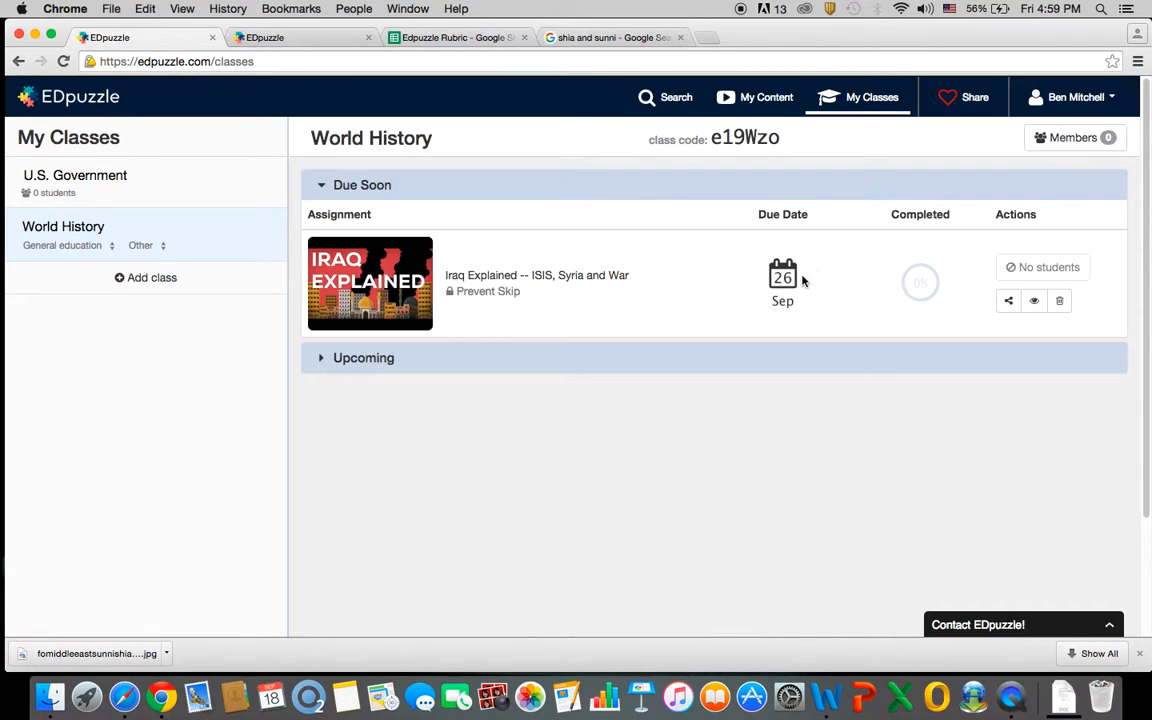
pyautogui.moveTo(782, 284)
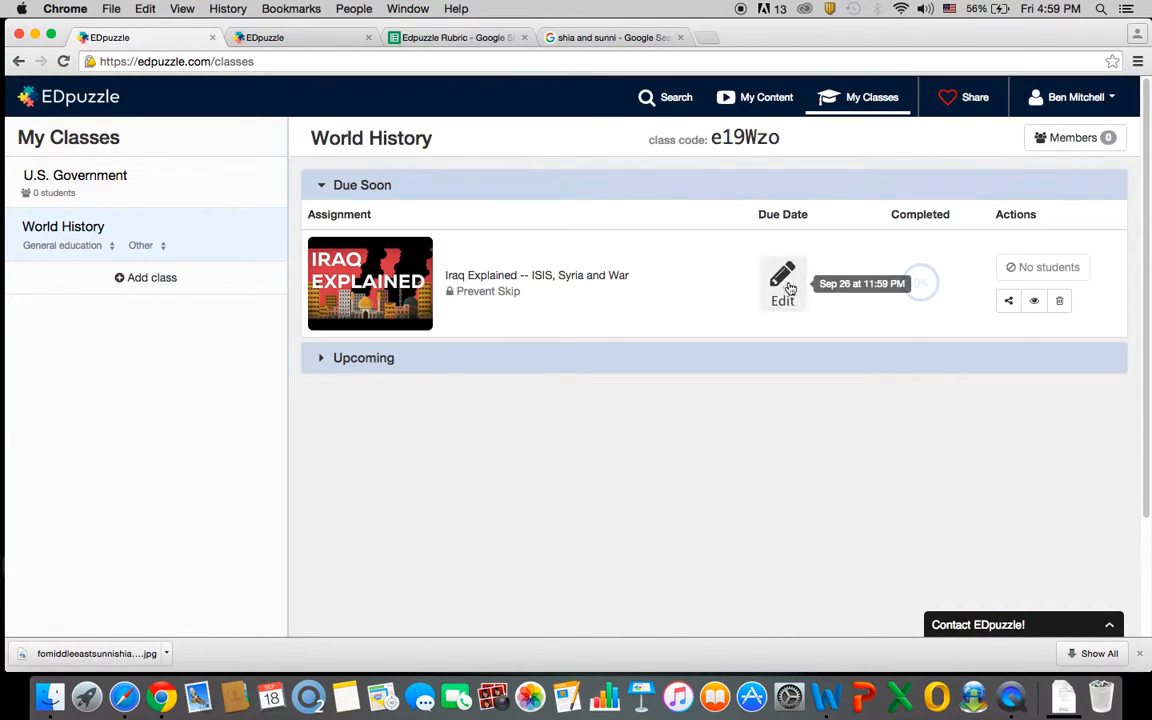